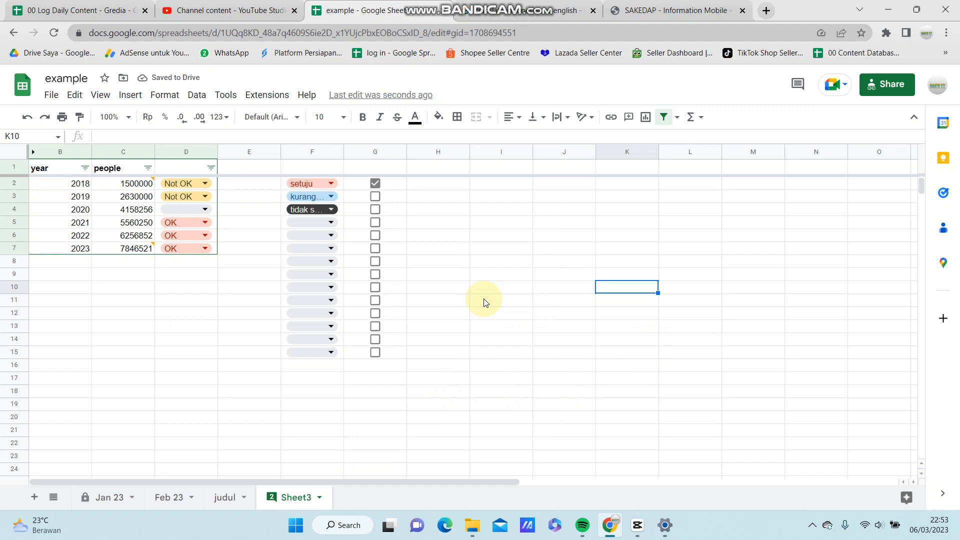
{"action": "mouse_move", "coordinate": [552, 260]}
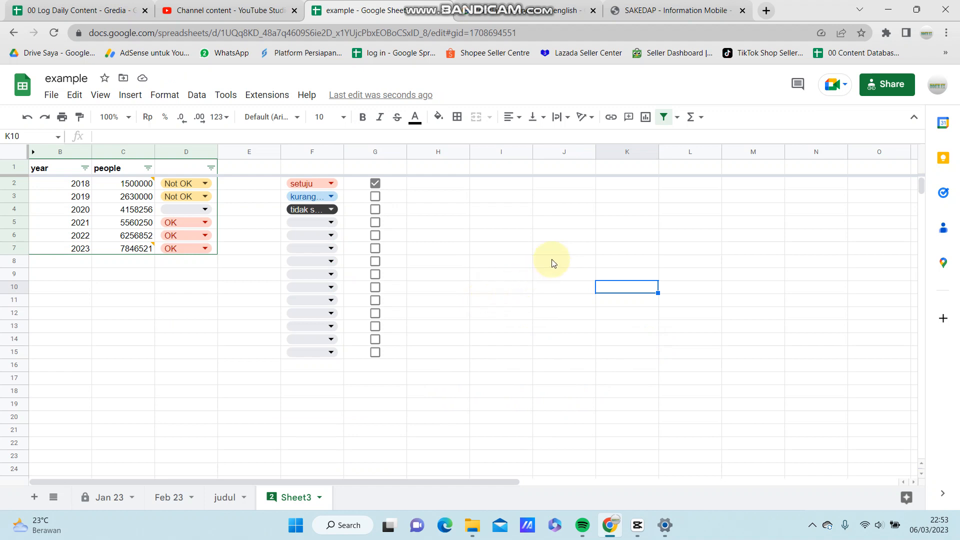
Step: Select cell H6 and choose Insert image in cell
{"action": "left_click", "coordinate": [501, 287]}
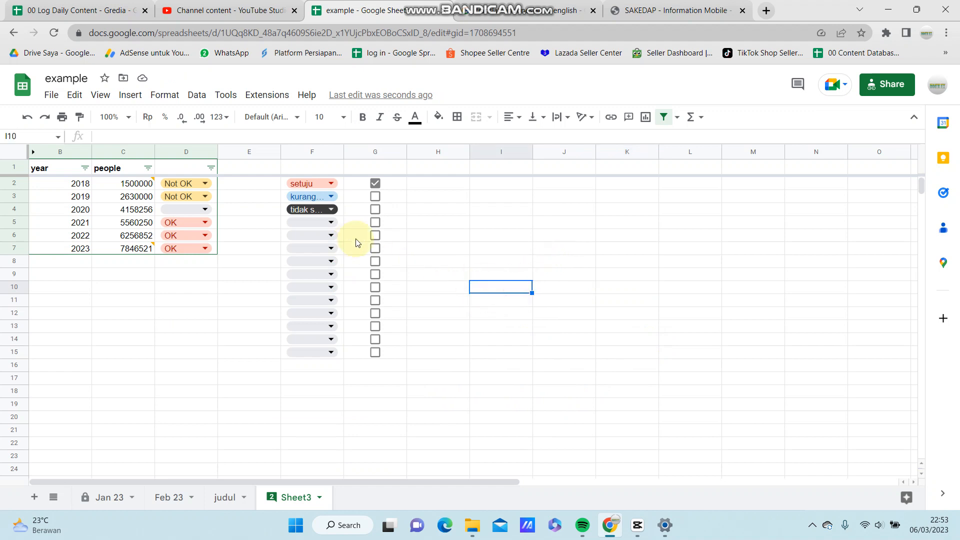
{"action": "left_click", "coordinate": [130, 95]}
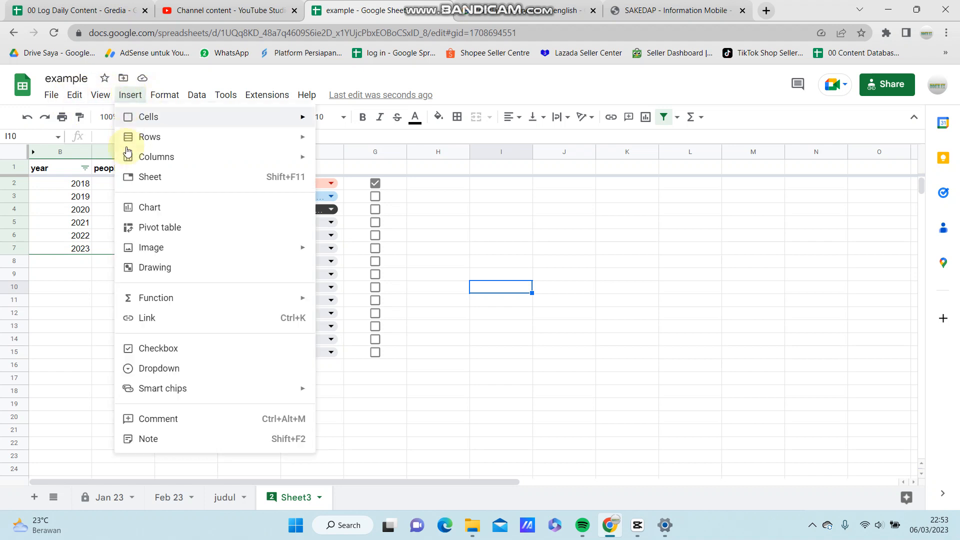
{"action": "mouse_move", "coordinate": [151, 248]}
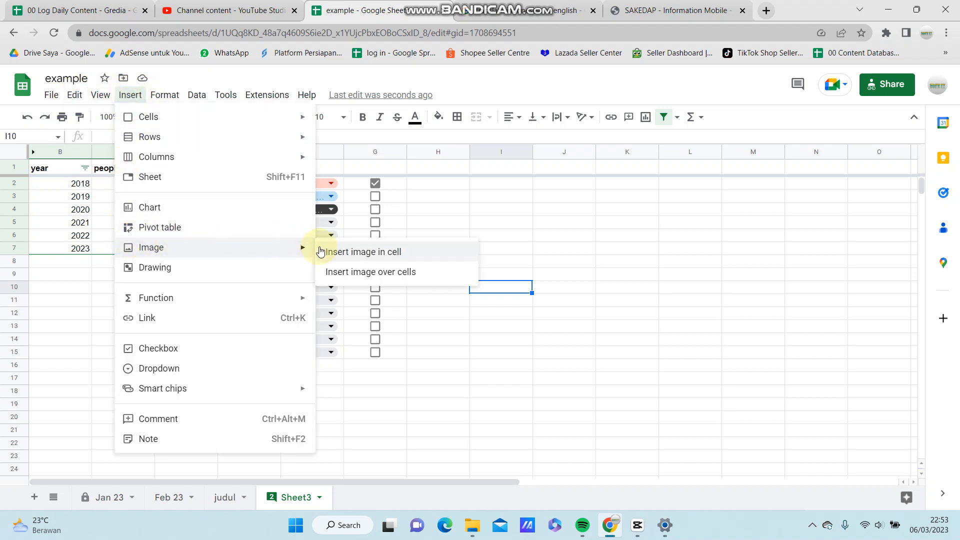
{"action": "mouse_move", "coordinate": [390, 272]}
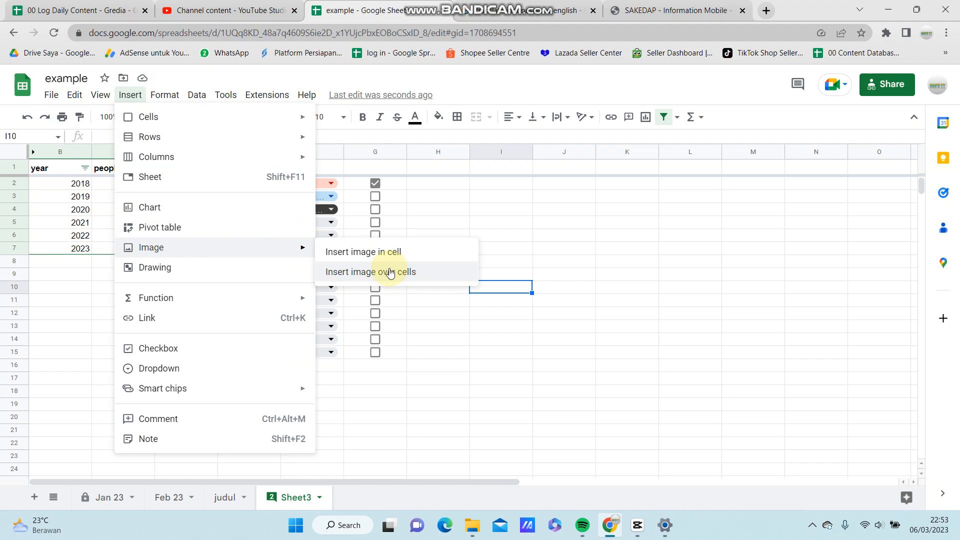
{"action": "mouse_move", "coordinate": [513, 245]}
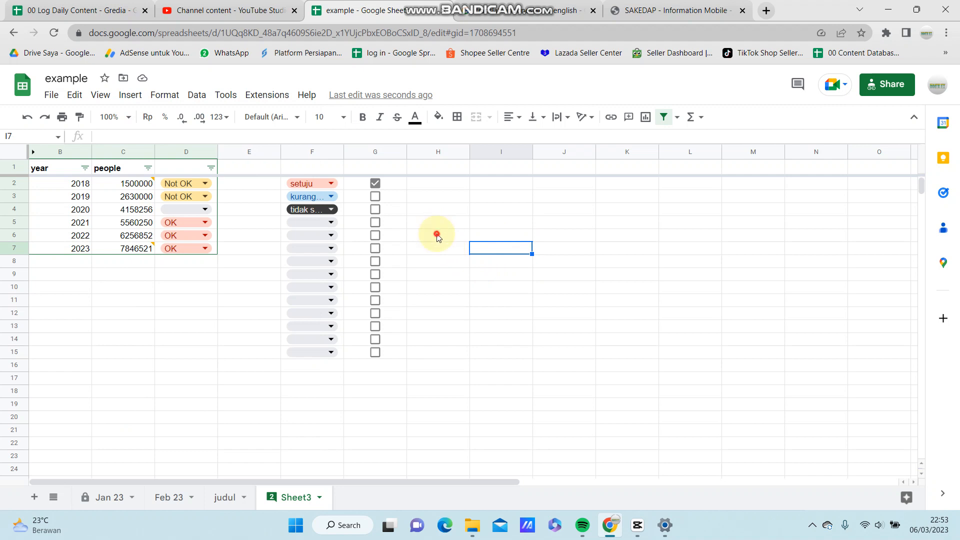
{"action": "left_click", "coordinate": [438, 234]}
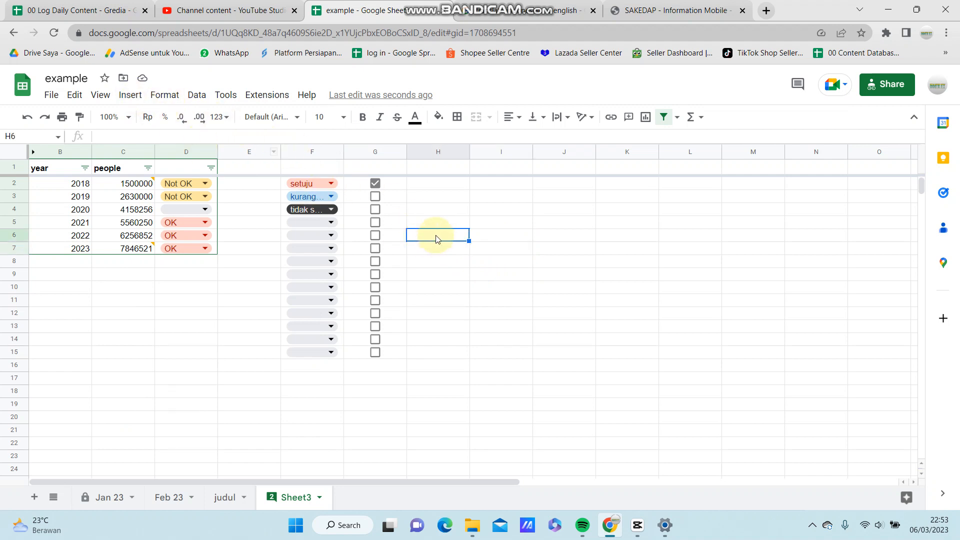
{"action": "right_click", "coordinate": [438, 235]}
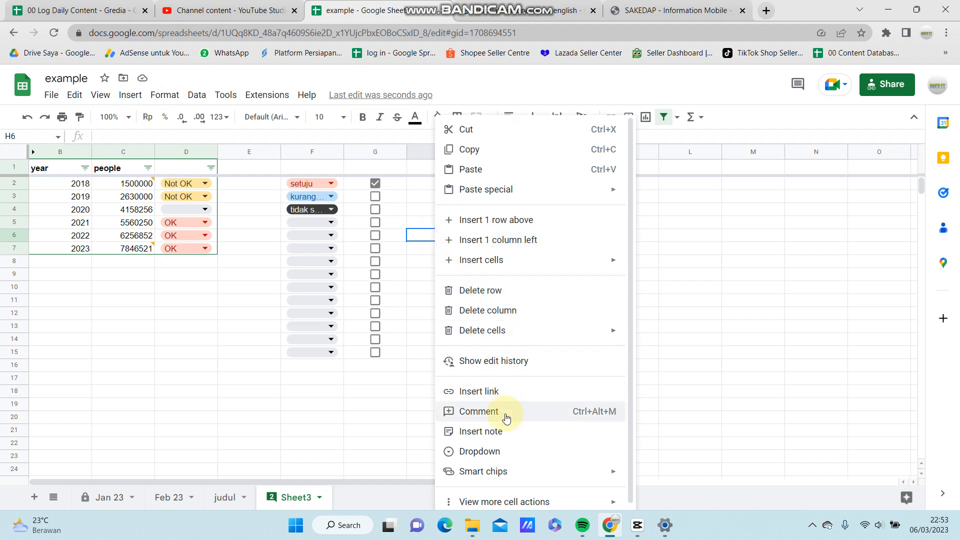
{"action": "mouse_move", "coordinate": [521, 283]}
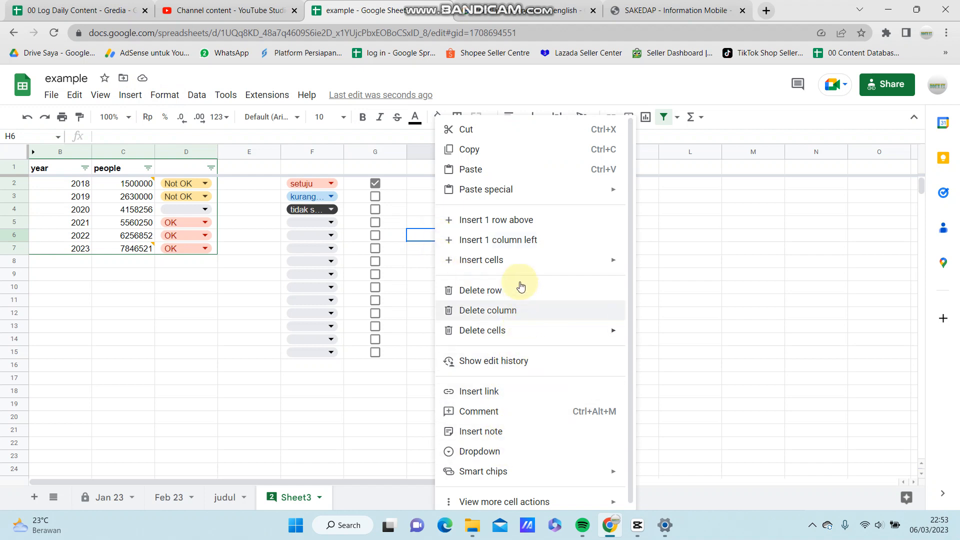
{"action": "mouse_move", "coordinate": [526, 333]}
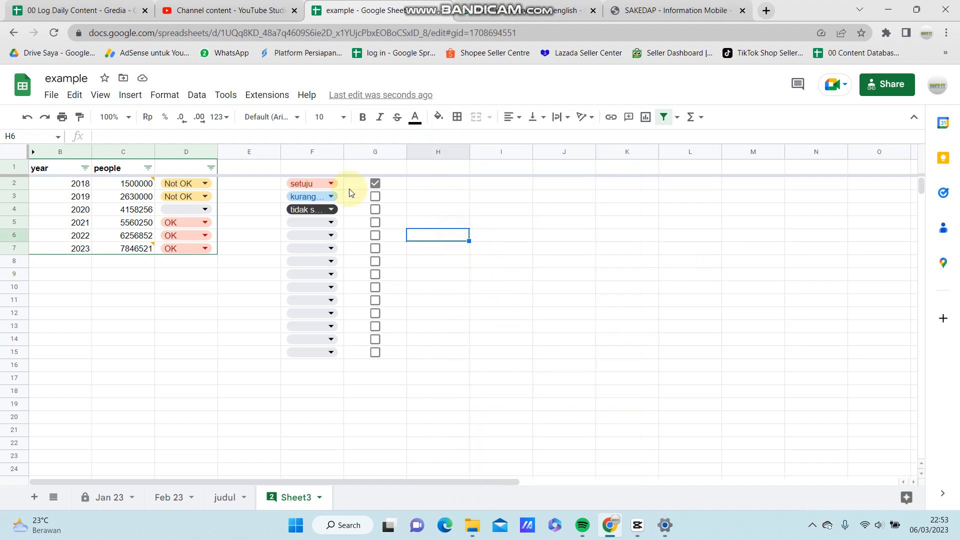
{"action": "left_click", "coordinate": [130, 95]}
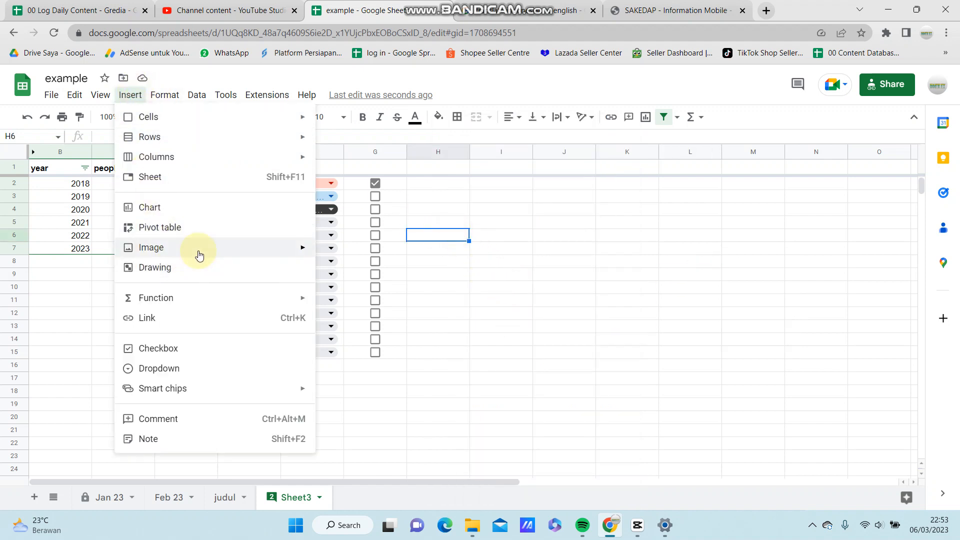
{"action": "mouse_move", "coordinate": [200, 249]}
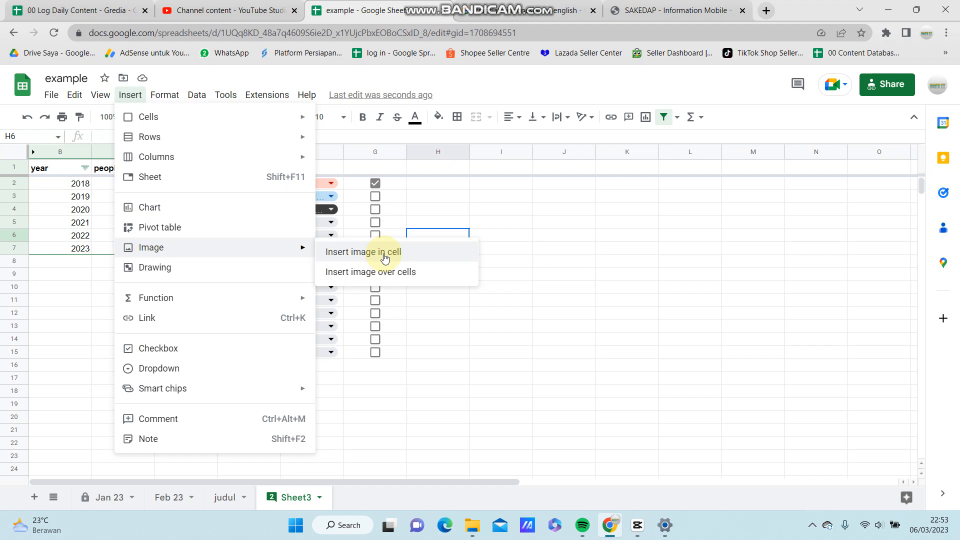
{"action": "left_click", "coordinate": [384, 252]}
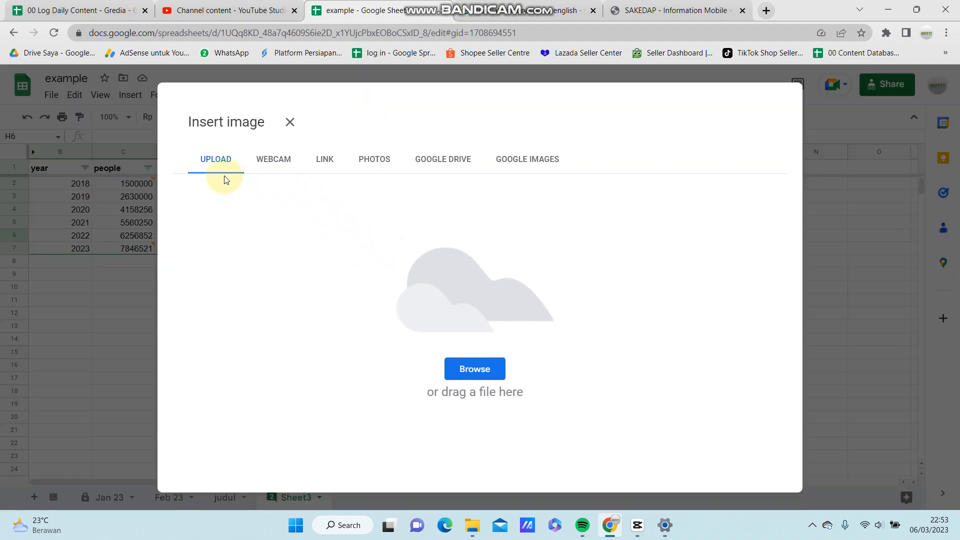
{"action": "mouse_move", "coordinate": [234, 189]}
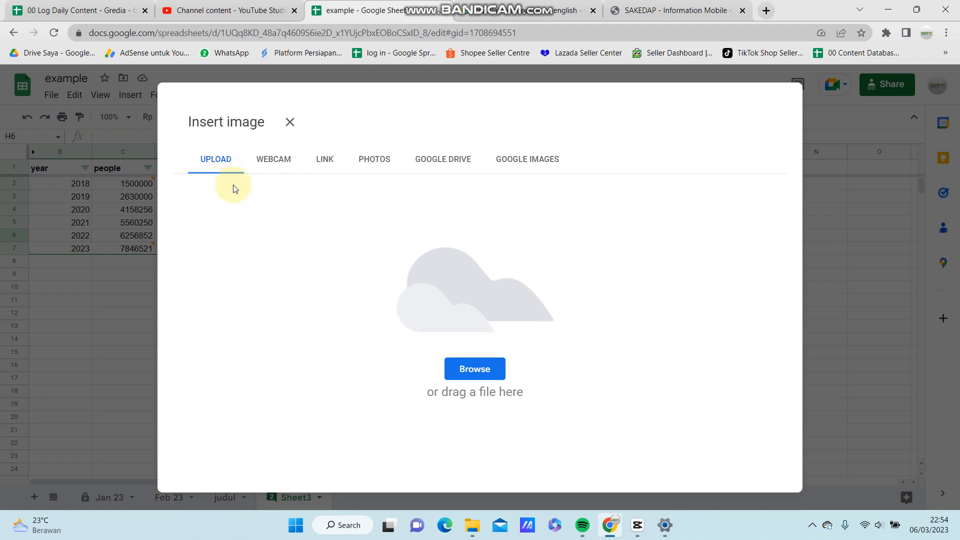
{"action": "mouse_move", "coordinate": [422, 169]}
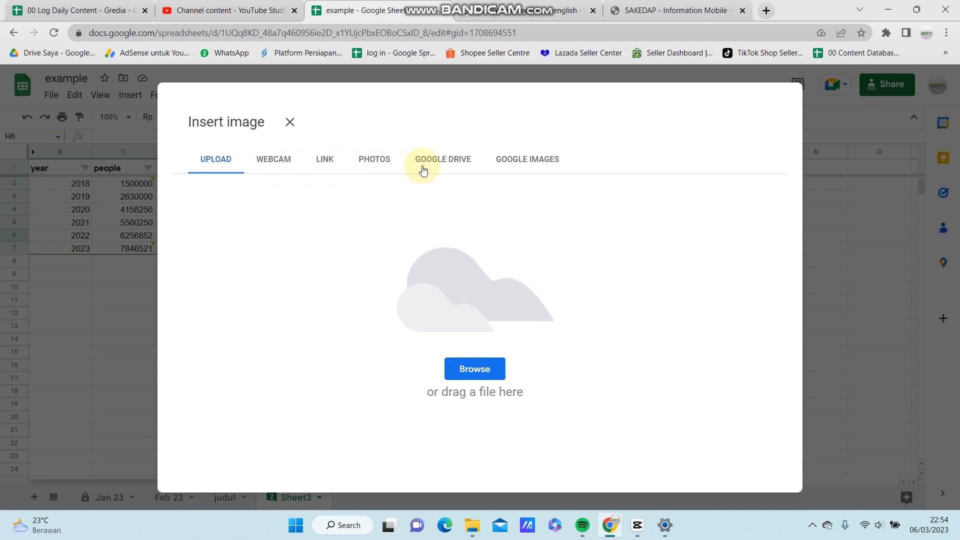
{"action": "mouse_move", "coordinate": [522, 185]}
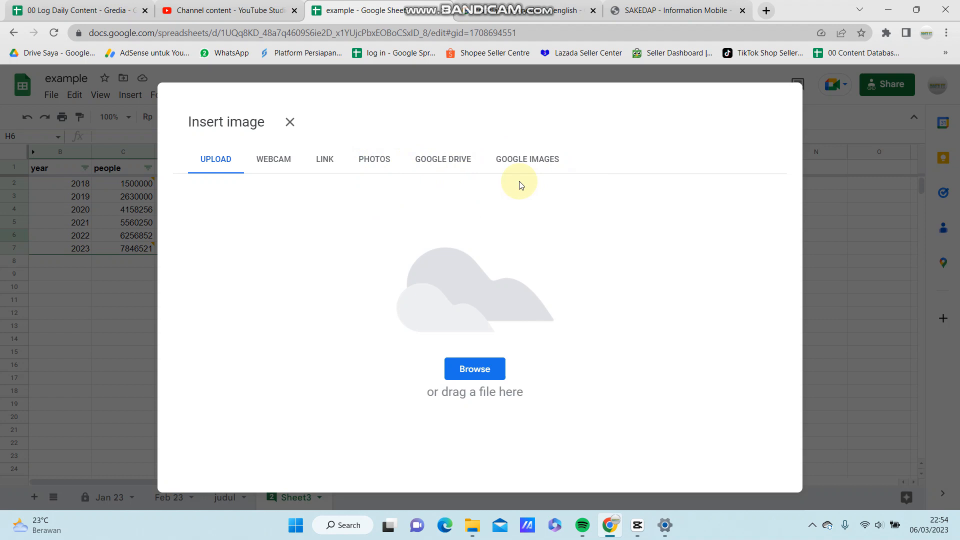
{"action": "mouse_move", "coordinate": [432, 350]}
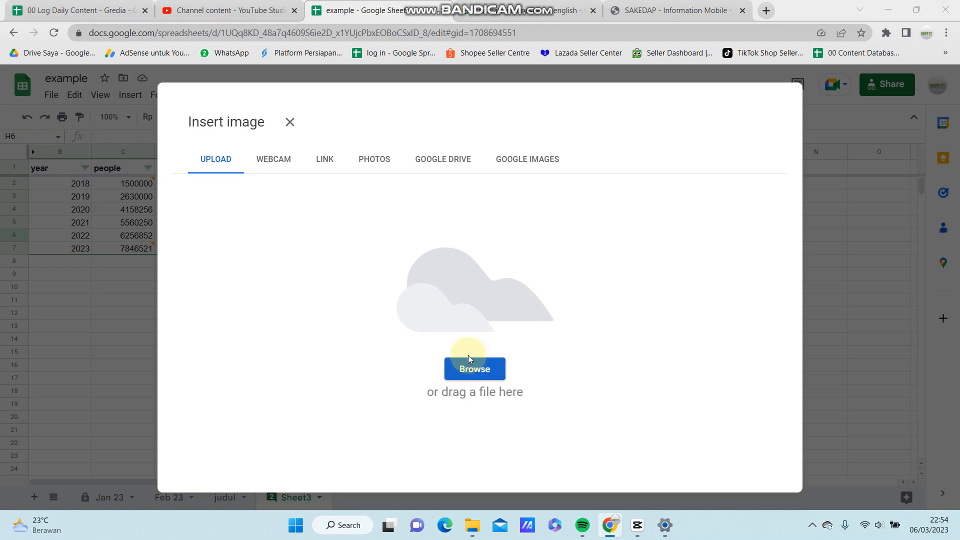
Step: Browse to the Downloads folder and pick the hero anime picture
{"action": "left_click", "coordinate": [474, 369]}
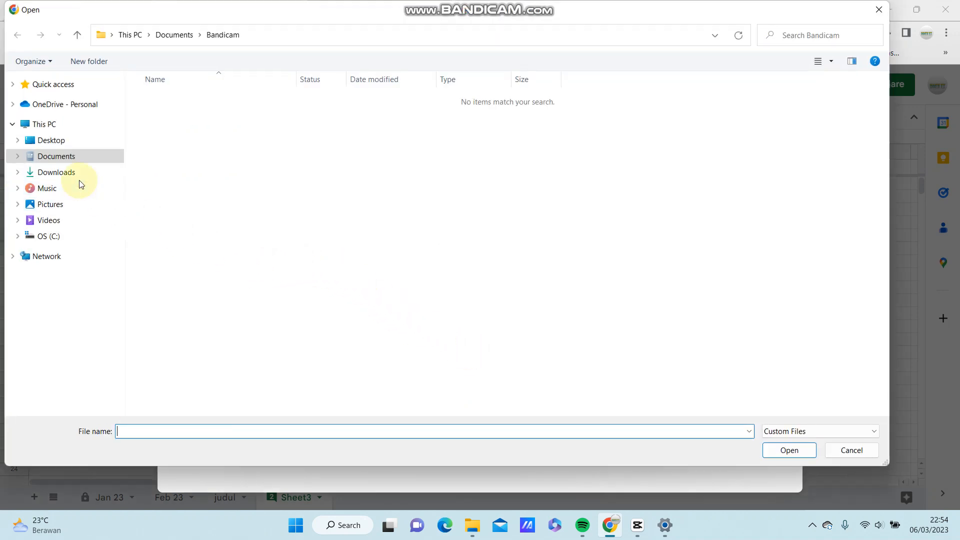
{"action": "left_click", "coordinate": [56, 172]}
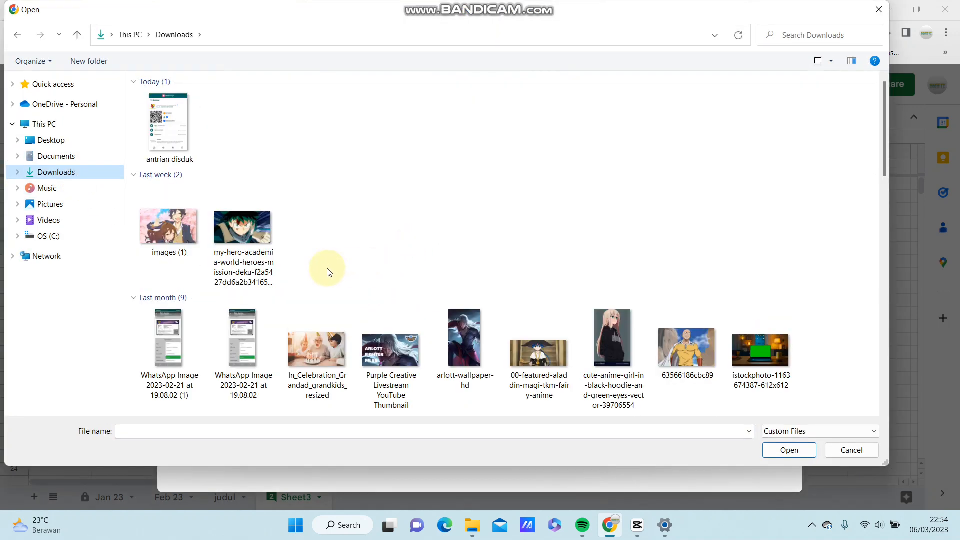
{"action": "left_click", "coordinate": [242, 226]}
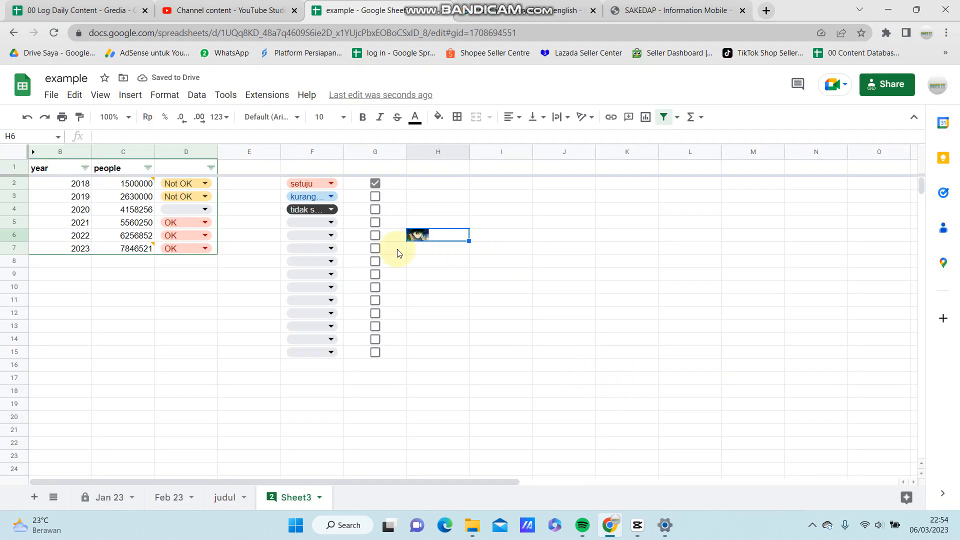
{"action": "mouse_move", "coordinate": [423, 242]}
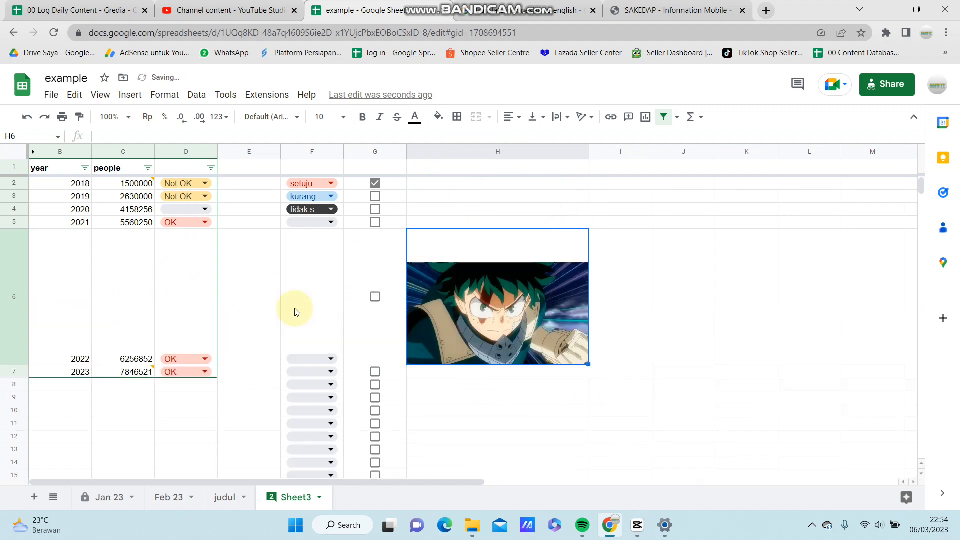
{"action": "mouse_move", "coordinate": [606, 154]}
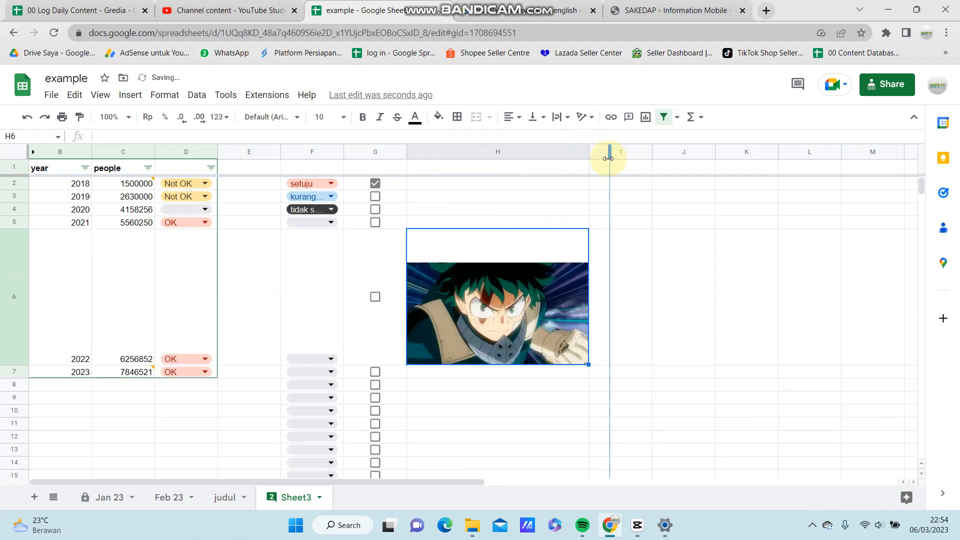
Step: Widen column H so the hero image in H6 shows larger
{"action": "left_click_drag", "start_coordinate": [609, 151], "coordinate": [610, 151]}
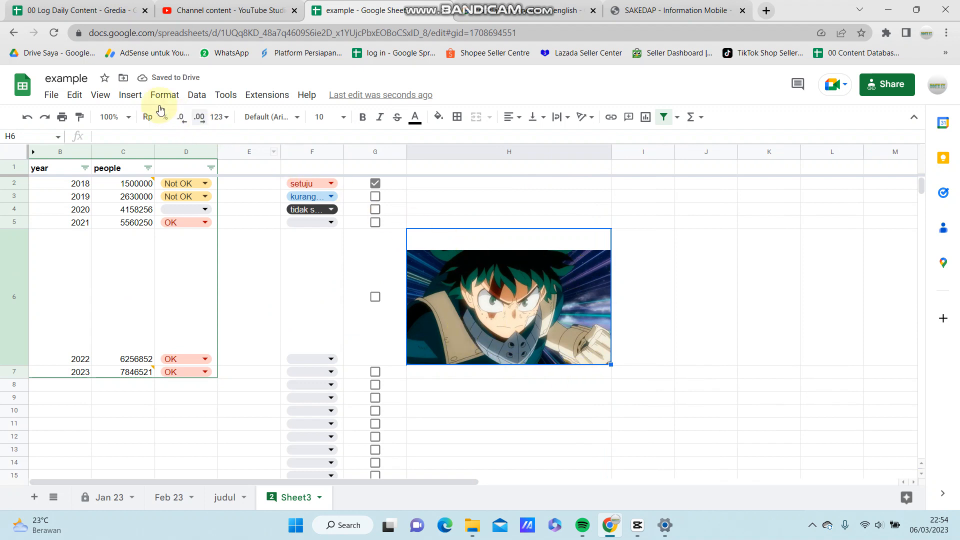
{"action": "left_click", "coordinate": [130, 95]}
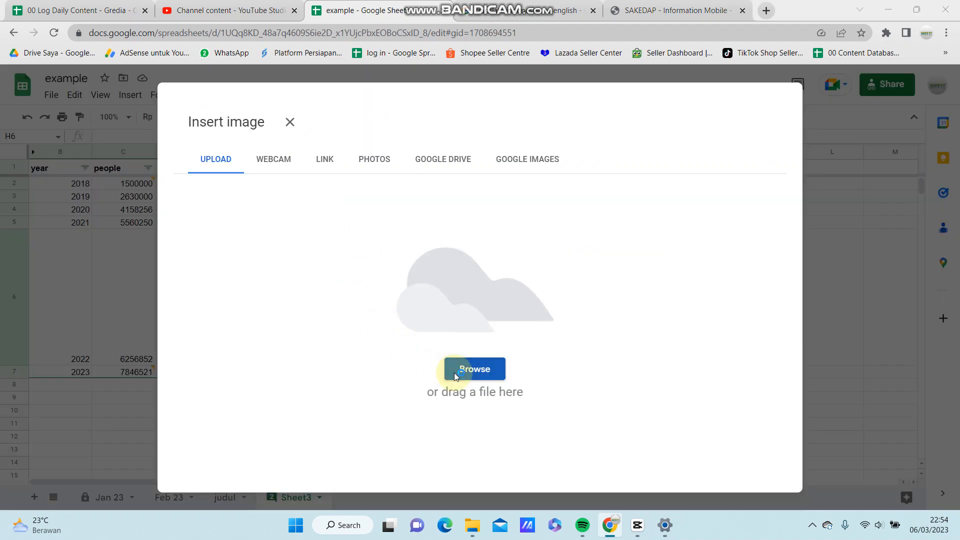
Step: Browse the computer and select the picture of the two students
{"action": "left_click", "coordinate": [474, 368]}
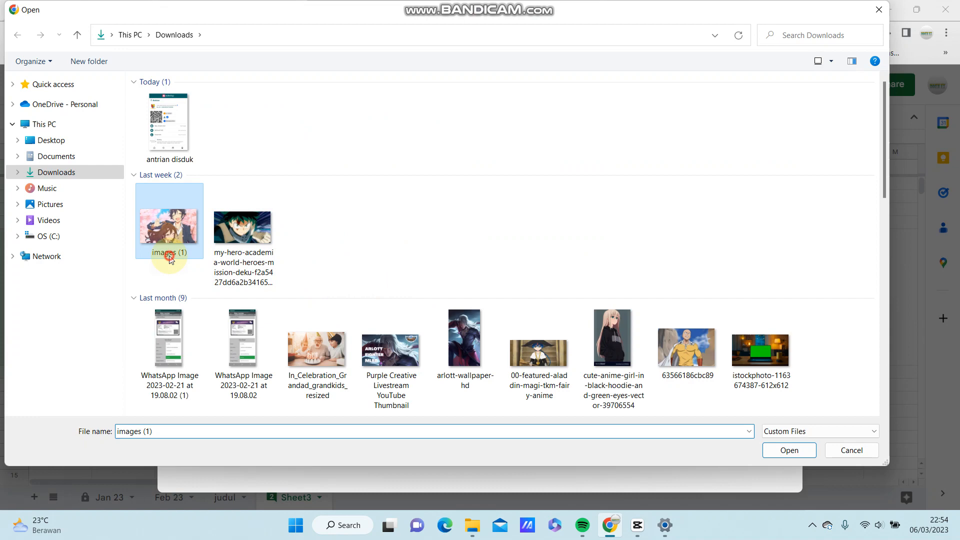
{"action": "left_click", "coordinate": [790, 450]}
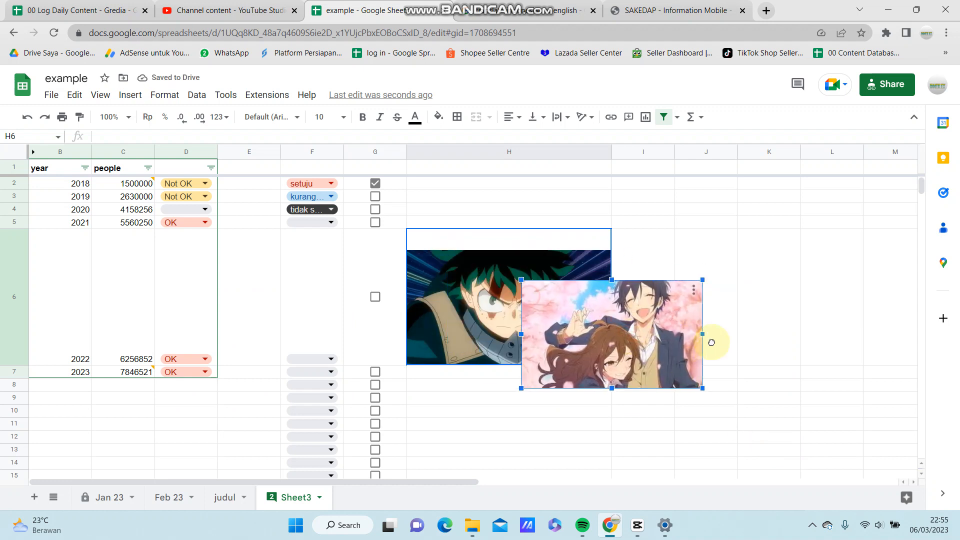
Step: Drag the floating students image right of column H, level with row 6
{"action": "left_click_drag", "start_coordinate": [612, 334], "coordinate": [730, 311]}
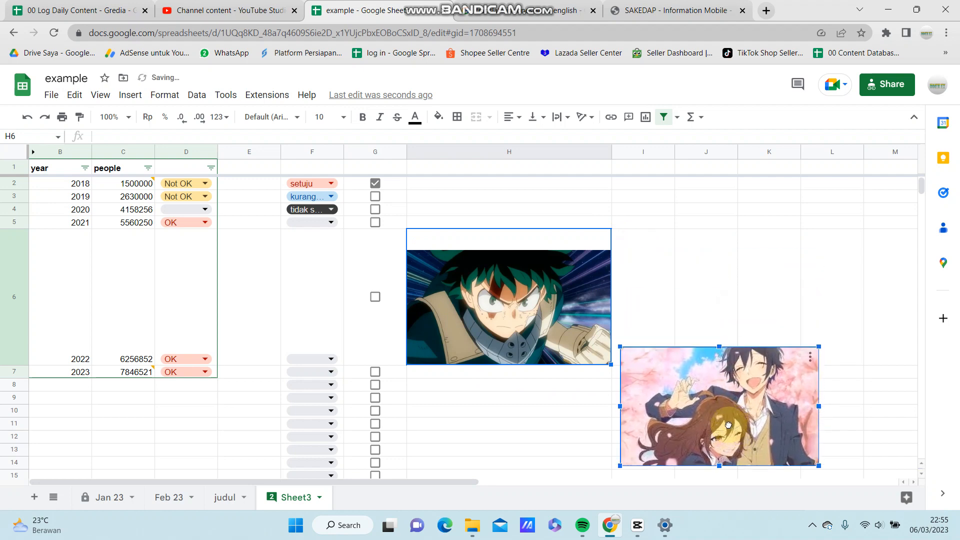
{"action": "left_click_drag", "start_coordinate": [726, 407], "coordinate": [726, 293]}
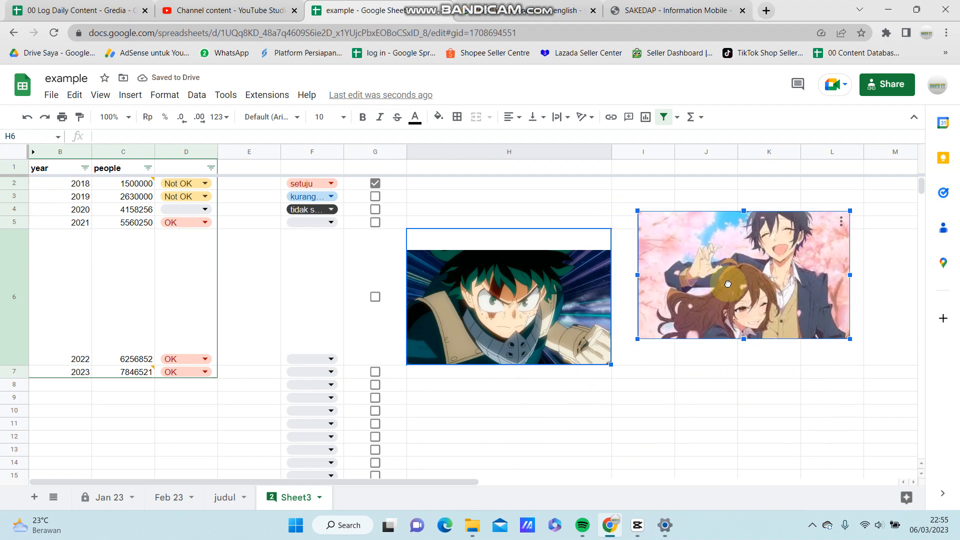
{"action": "left_click_drag", "start_coordinate": [729, 283], "coordinate": [734, 297]}
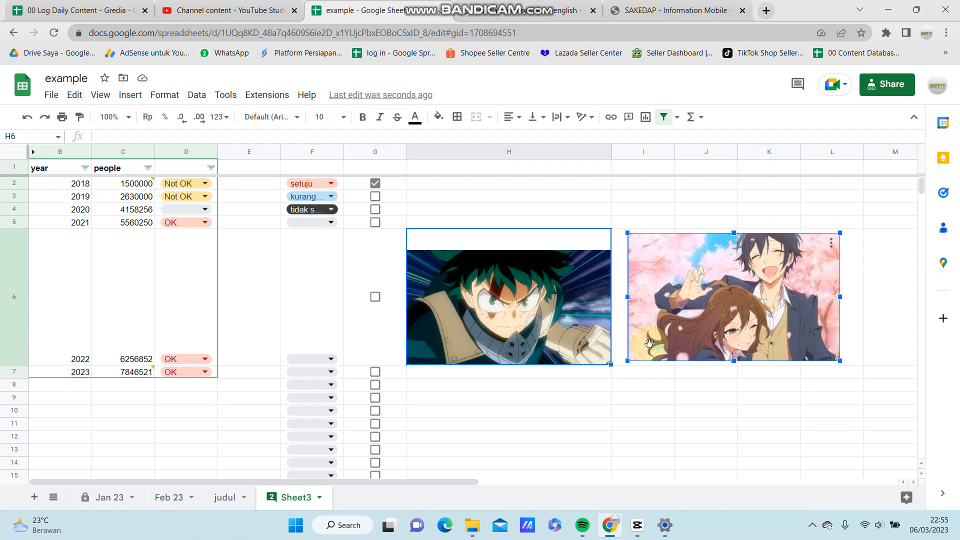
{"action": "mouse_move", "coordinate": [614, 410]}
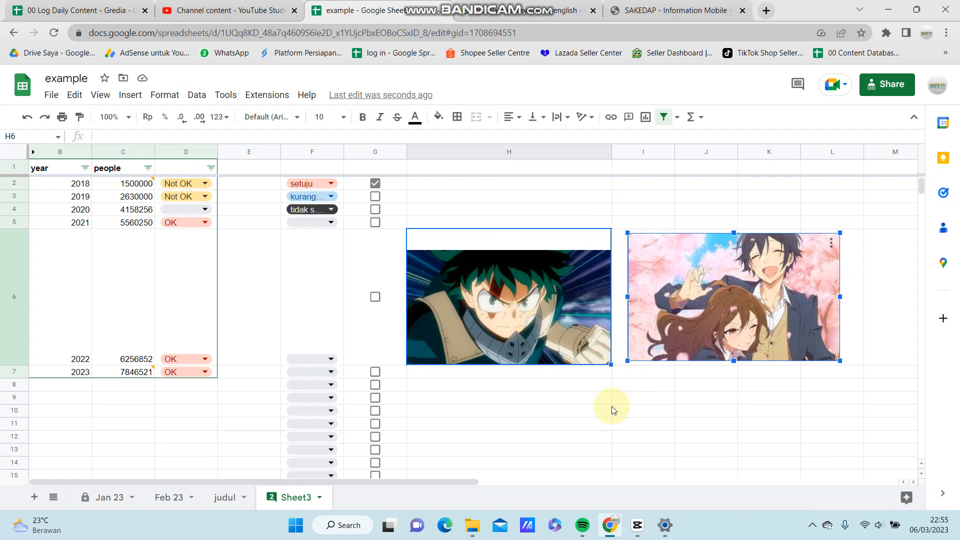
{"action": "mouse_move", "coordinate": [592, 419]}
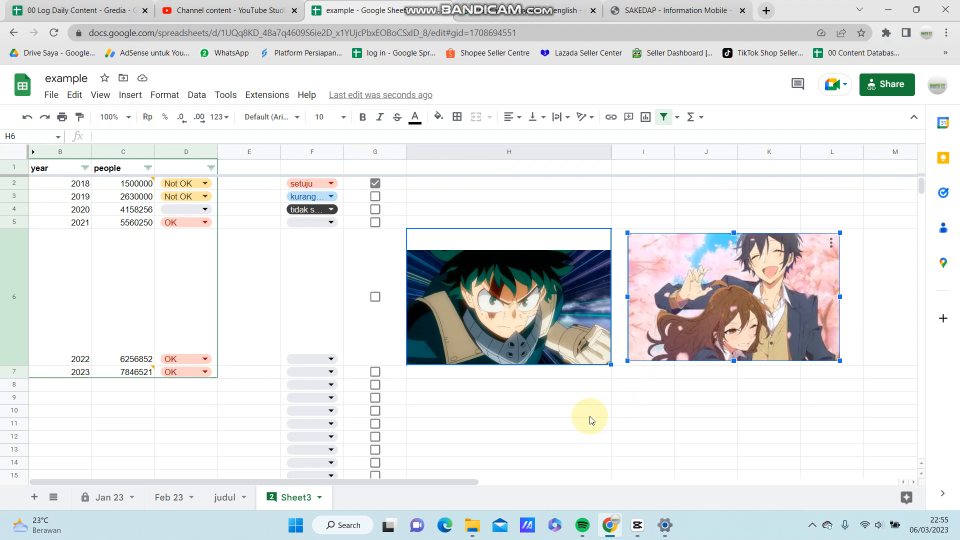